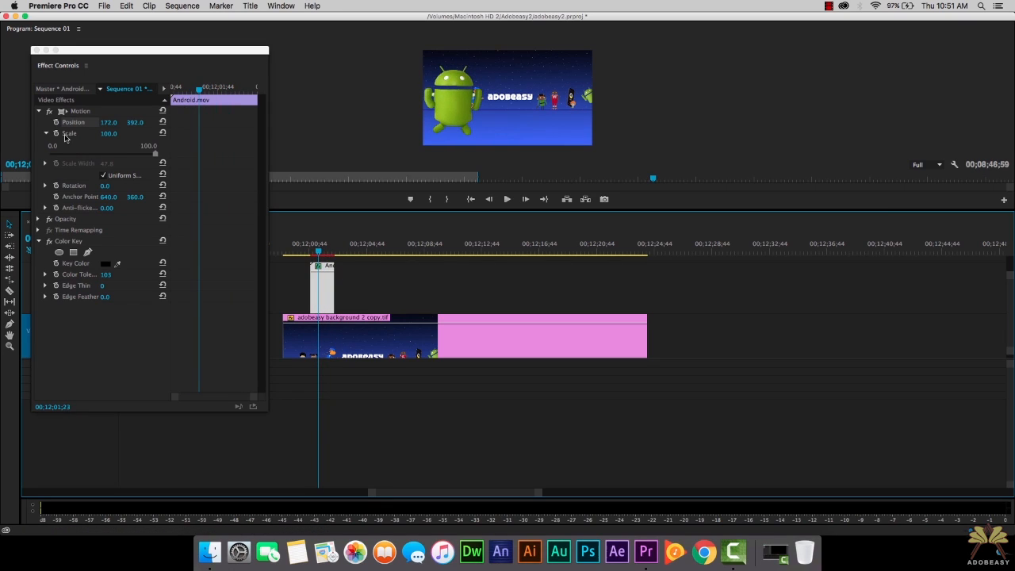
mouse_move(54, 183)
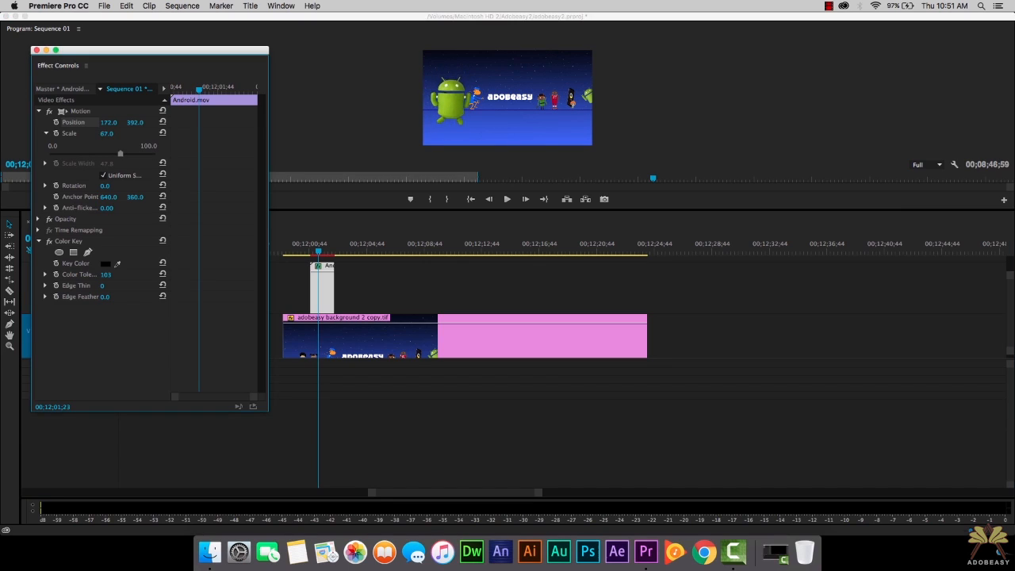
Scale the Android character to 64 and position it at the banner's lower left
left_click_drag(108, 133, 105, 133)
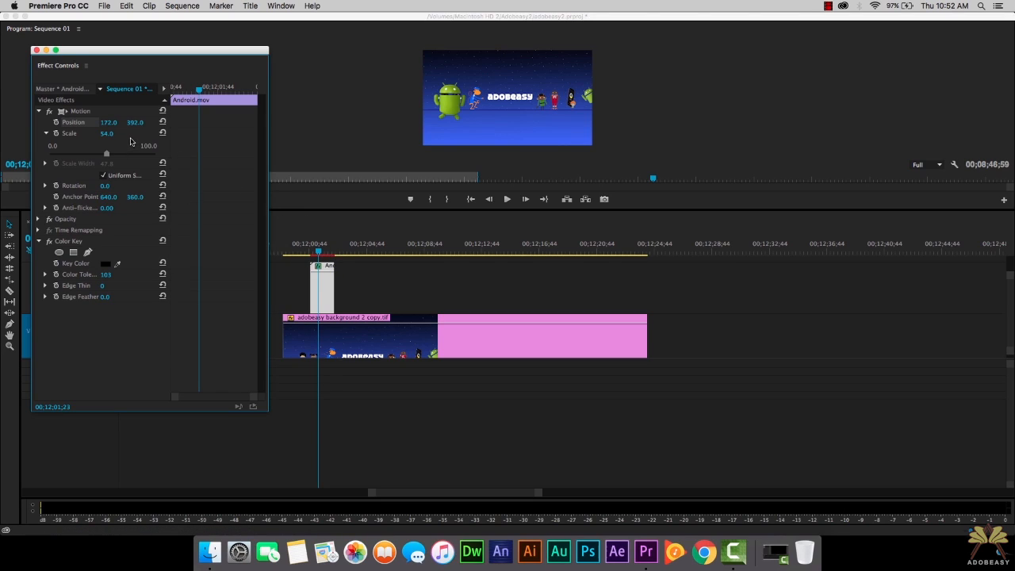
left_click_drag(108, 122, 133, 123)
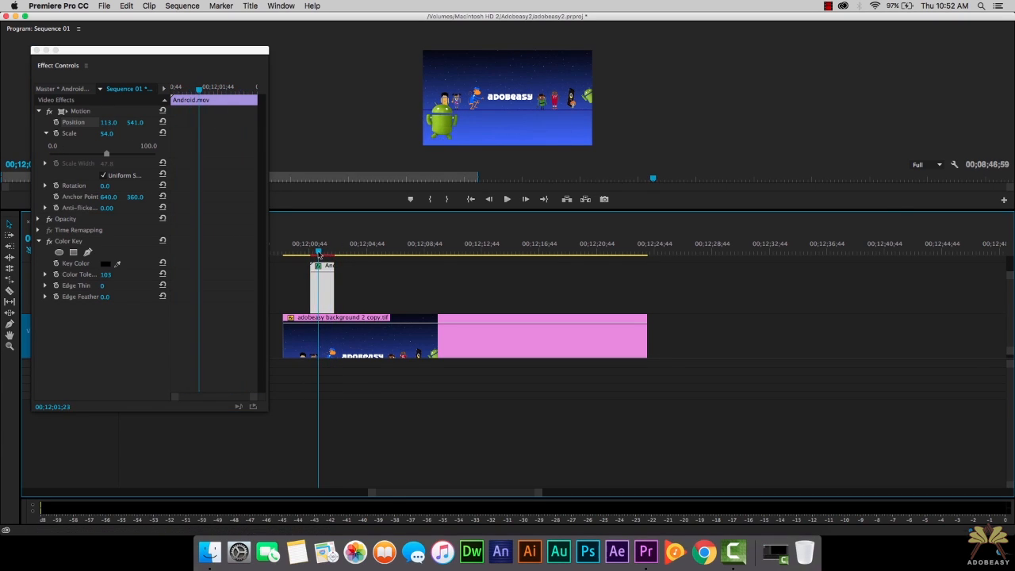
Keyframe the character's Position so it travels from the lower left up across the banner
left_click(55, 122)
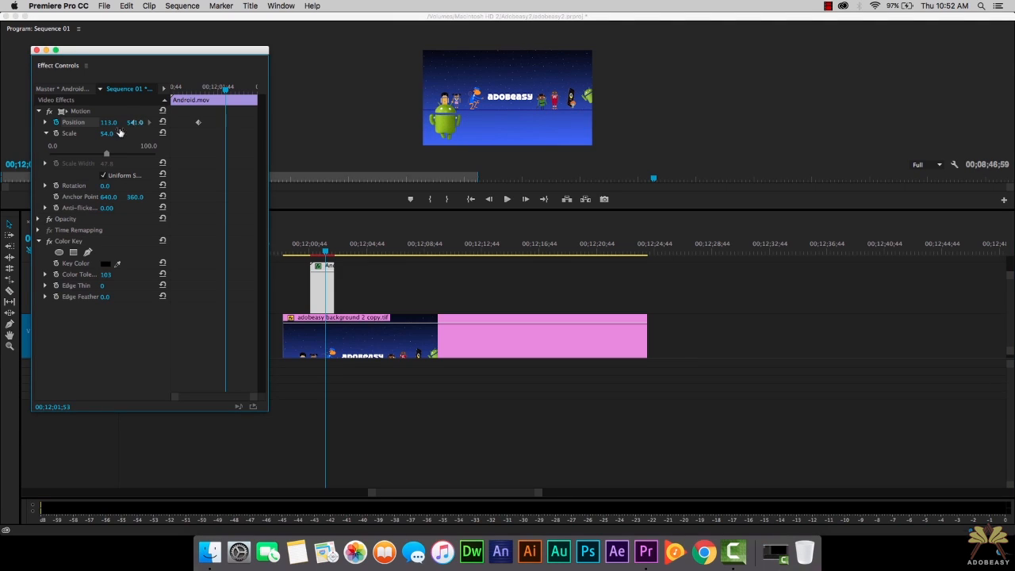
left_click_drag(108, 122, 135, 122)
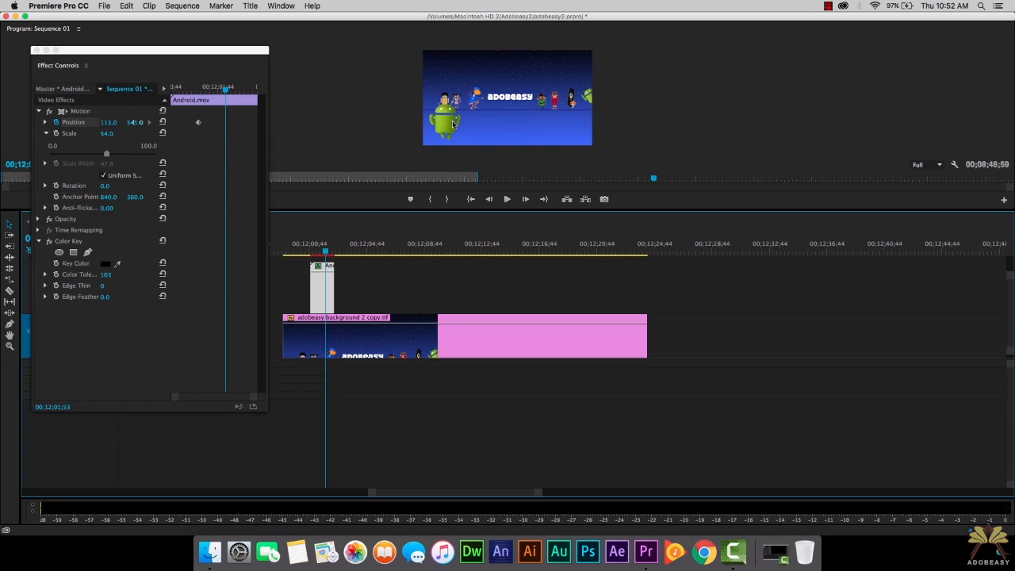
left_click_drag(447, 124, 476, 103)
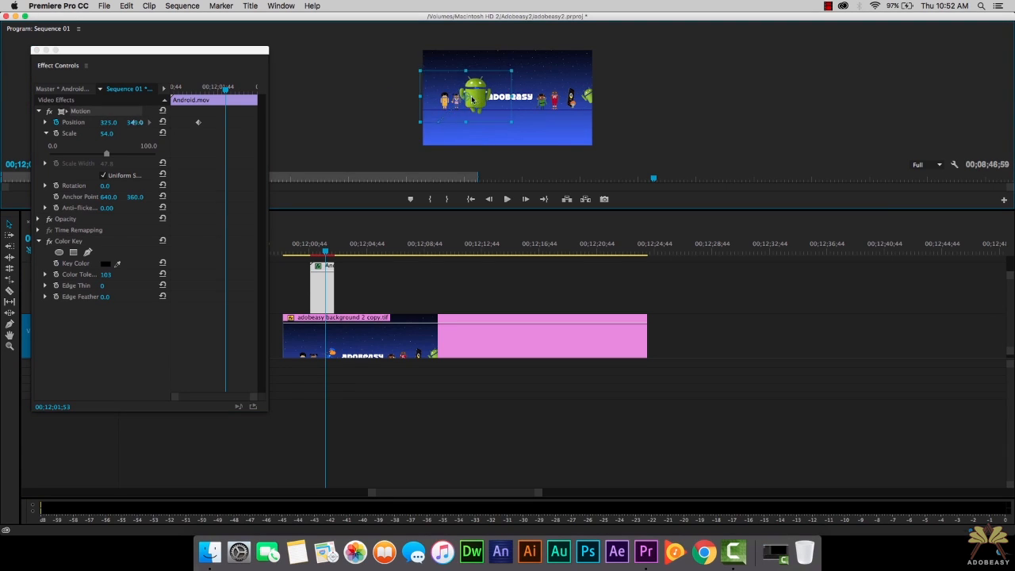
left_click_drag(473, 98, 488, 98)
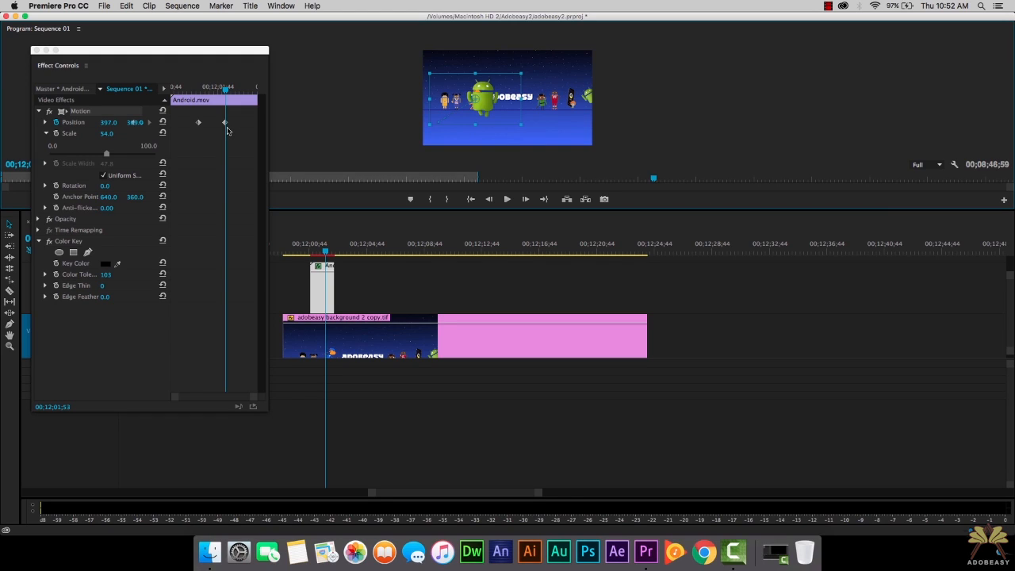
mouse_move(192, 152)
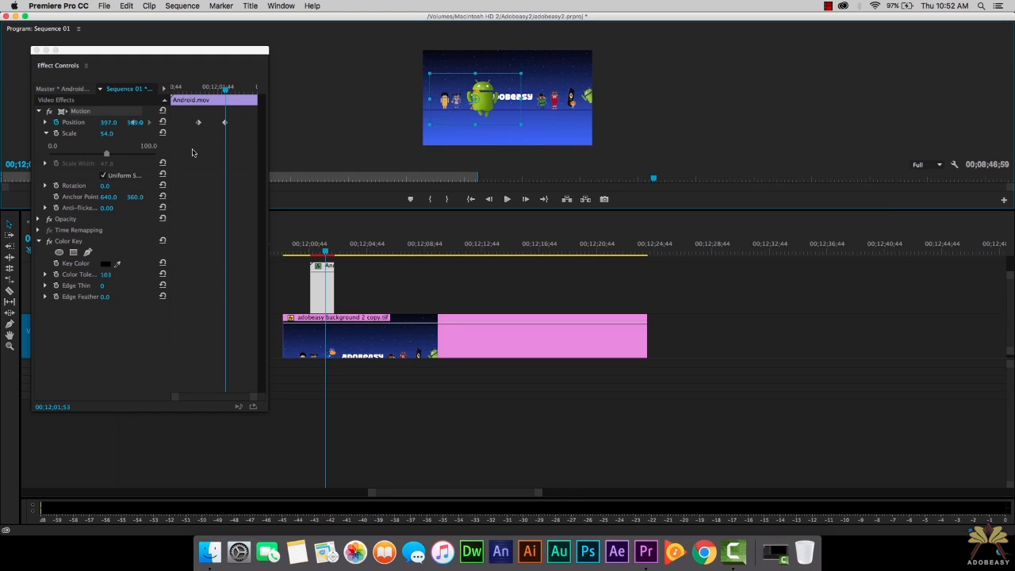
mouse_move(325, 254)
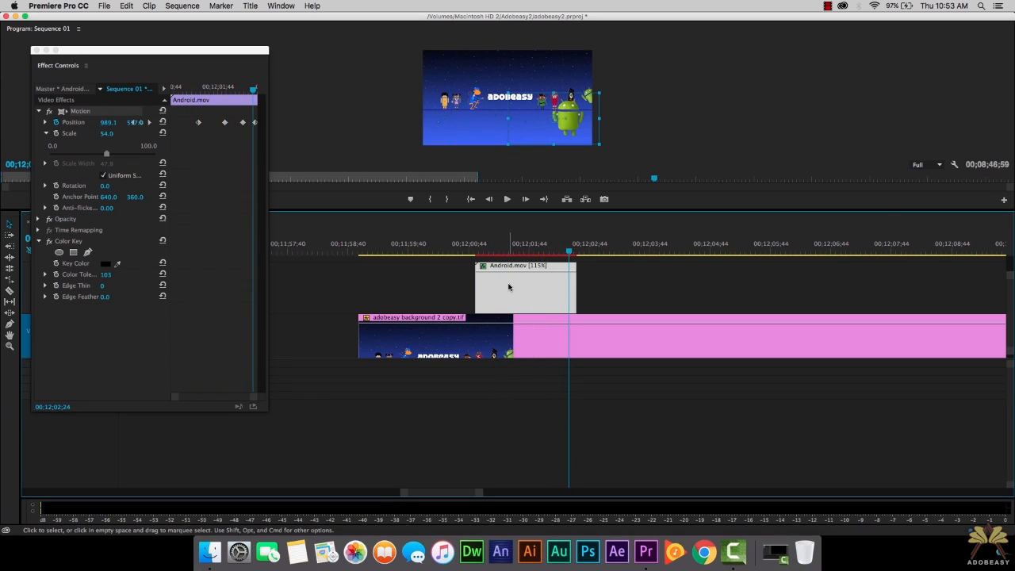
mouse_move(527, 294)
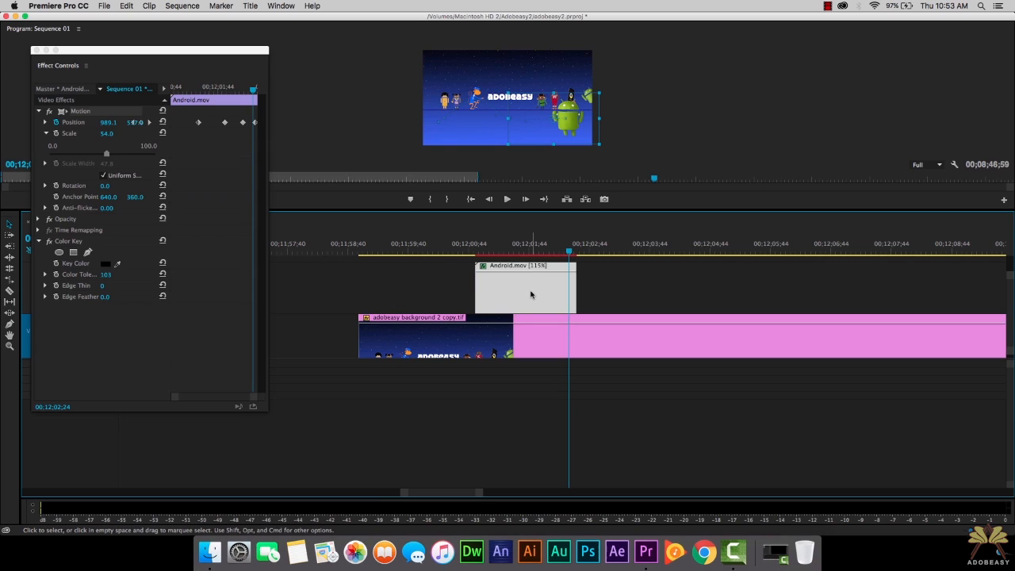
Option-drag a copy of Android.mov right after the original and select it
left_click_drag(524, 289, 599, 298)
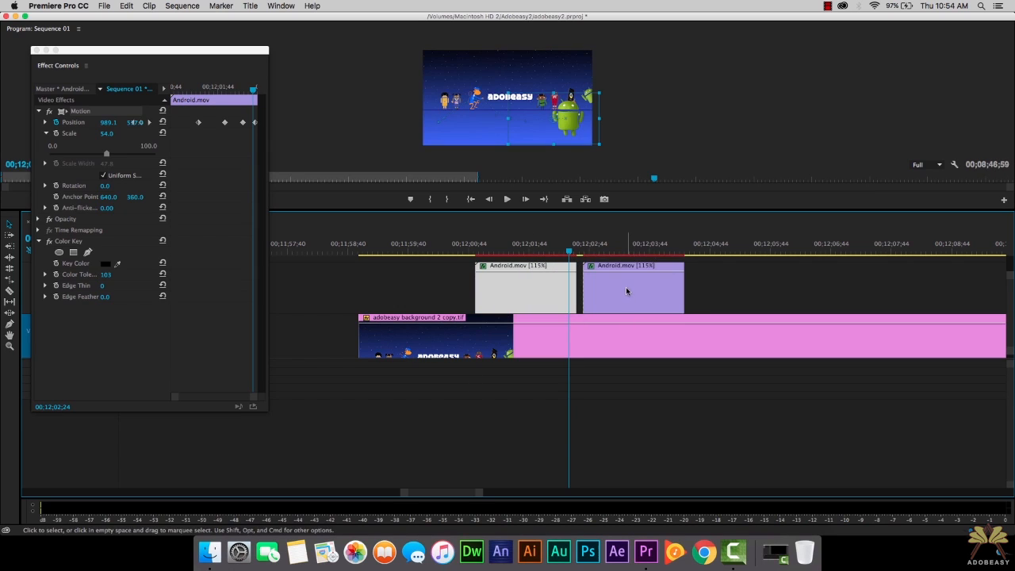
left_click(523, 289)
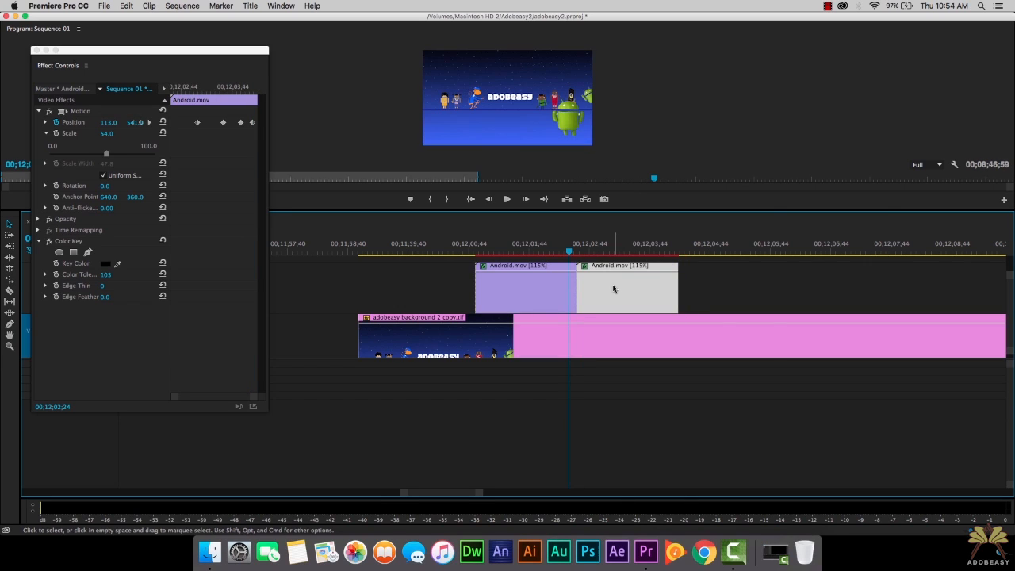
Set the copied clip to Reverse Speed in Speed/Duration so it plays backward
right_click(616, 288)
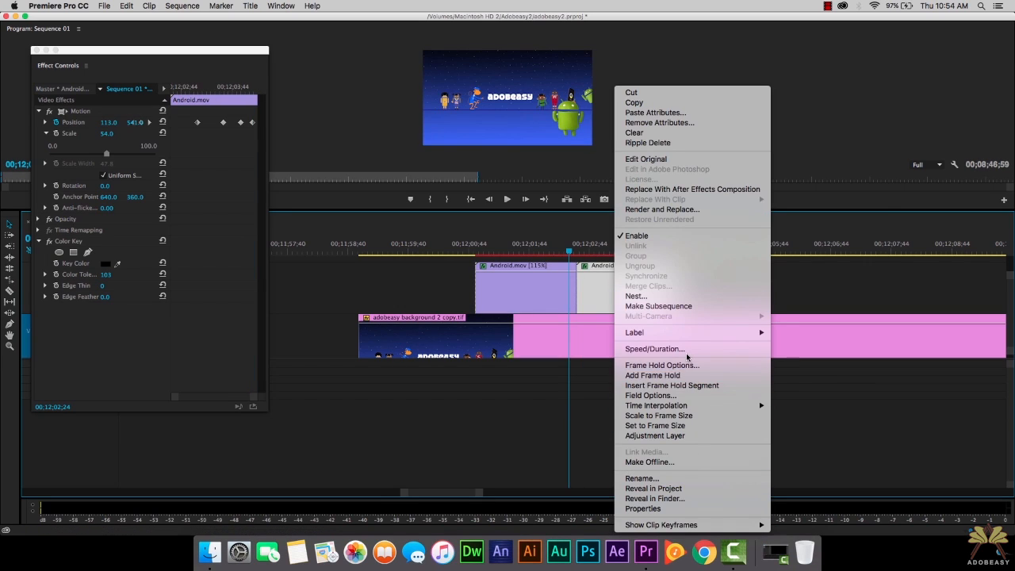
left_click(653, 348)
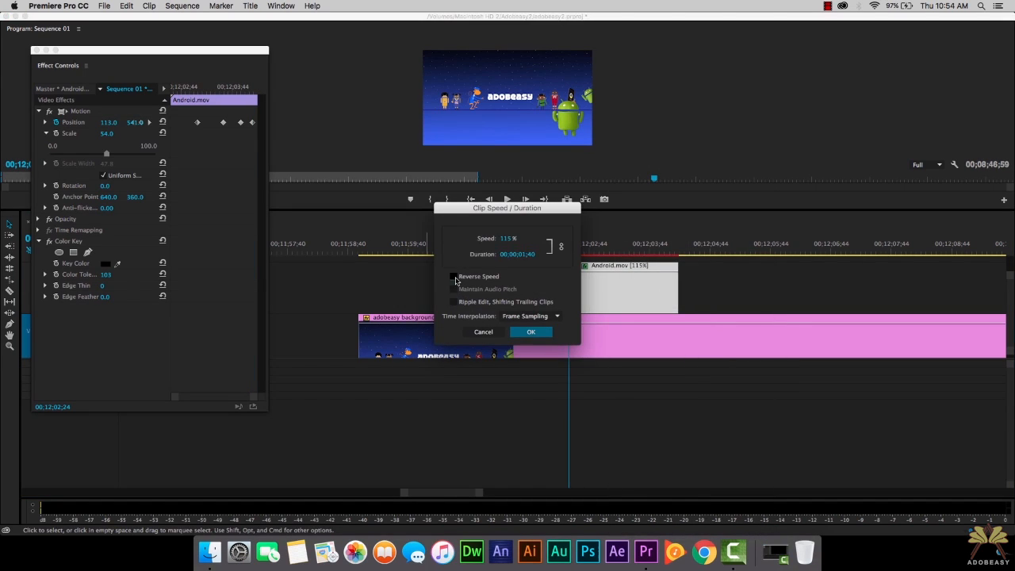
left_click(454, 275)
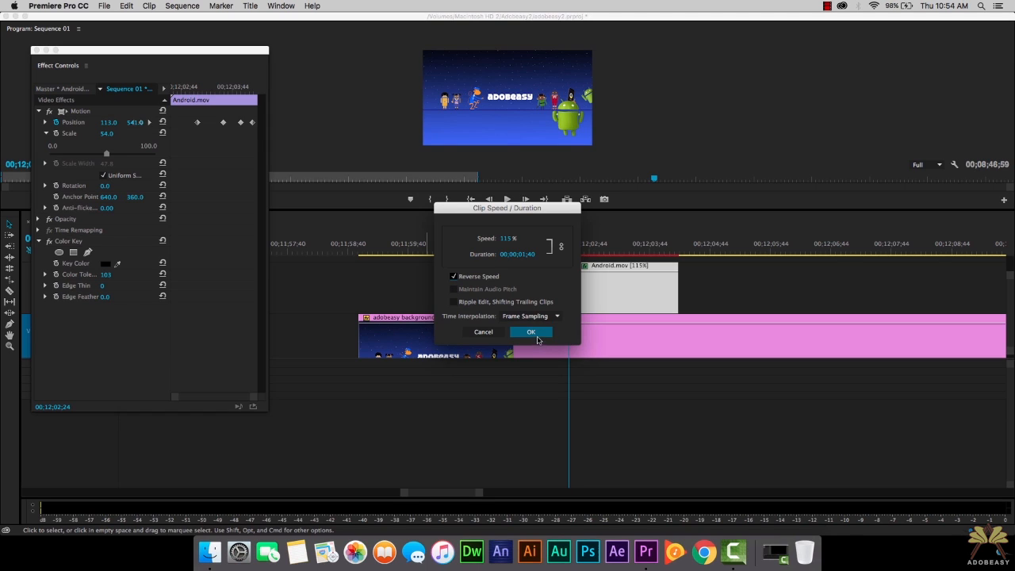
left_click(530, 331)
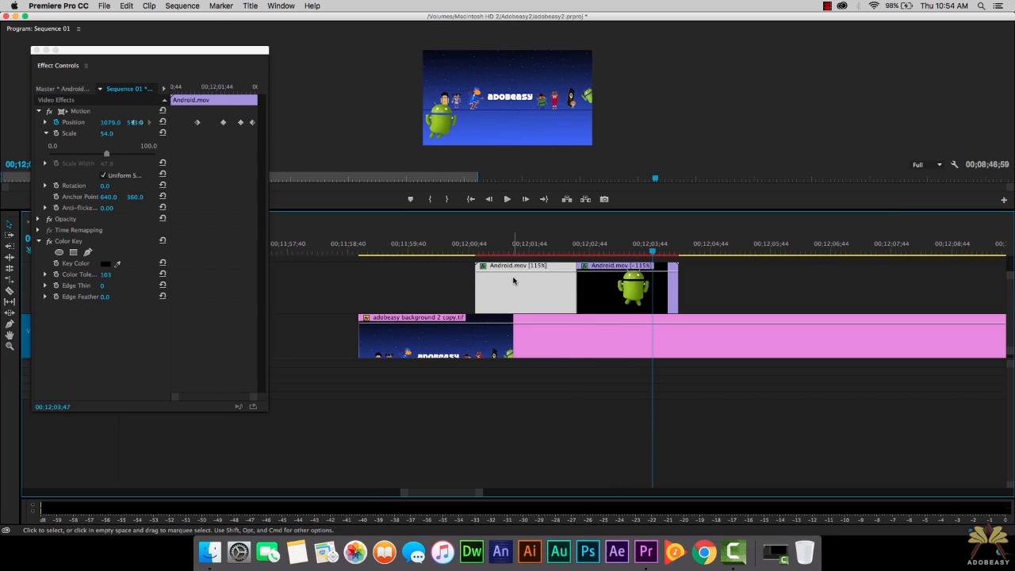
mouse_move(516, 285)
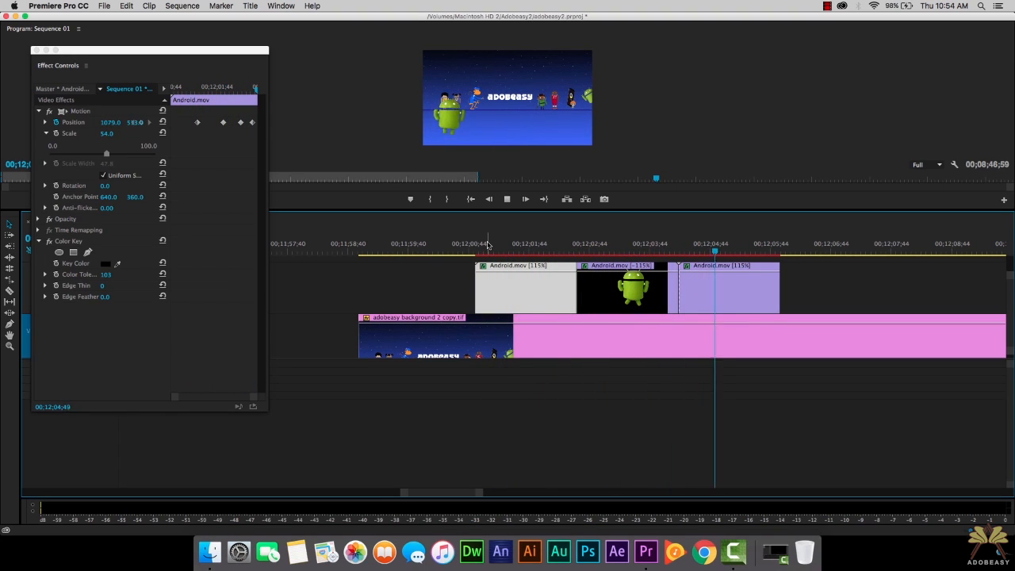
Raise the Speed of all three selected Android clips via Speed/Duration, shortening them
left_click(507, 251)
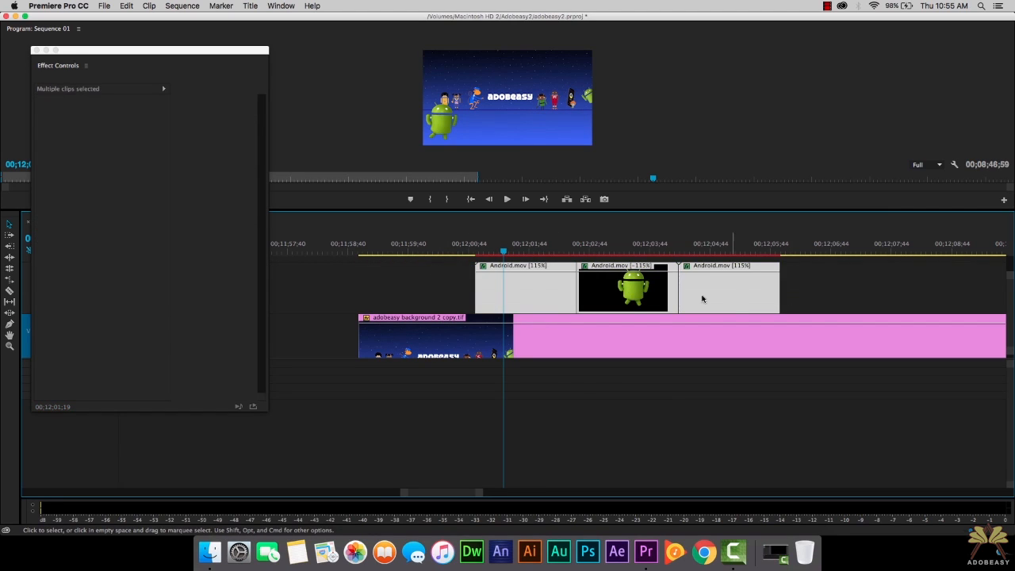
right_click(700, 300)
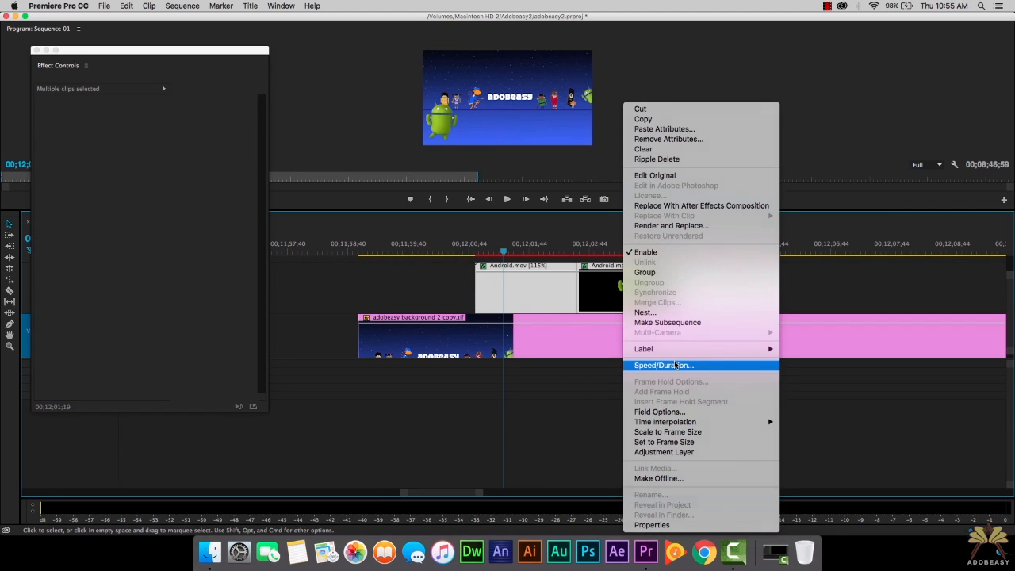
left_click(663, 365)
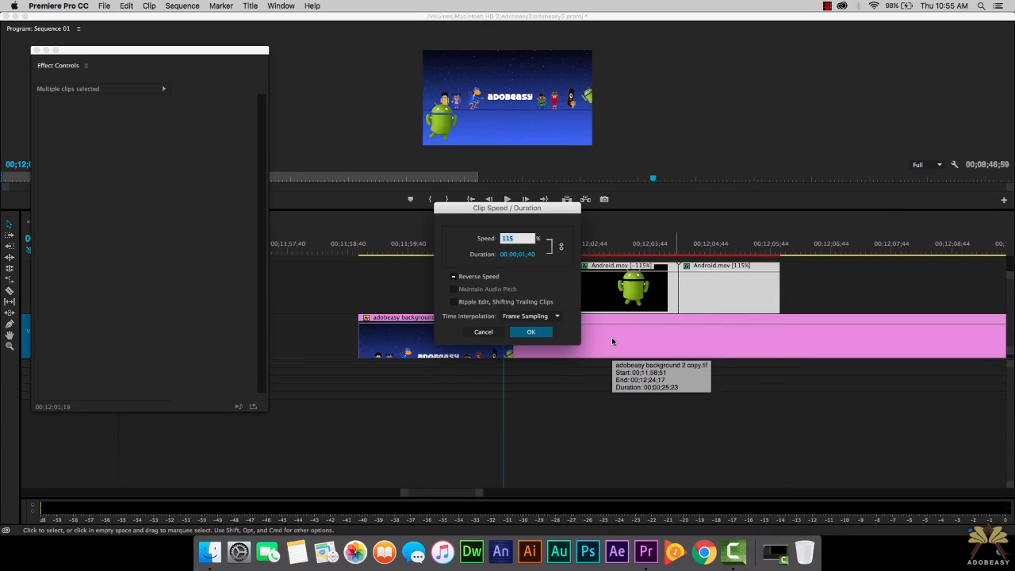
type("5")
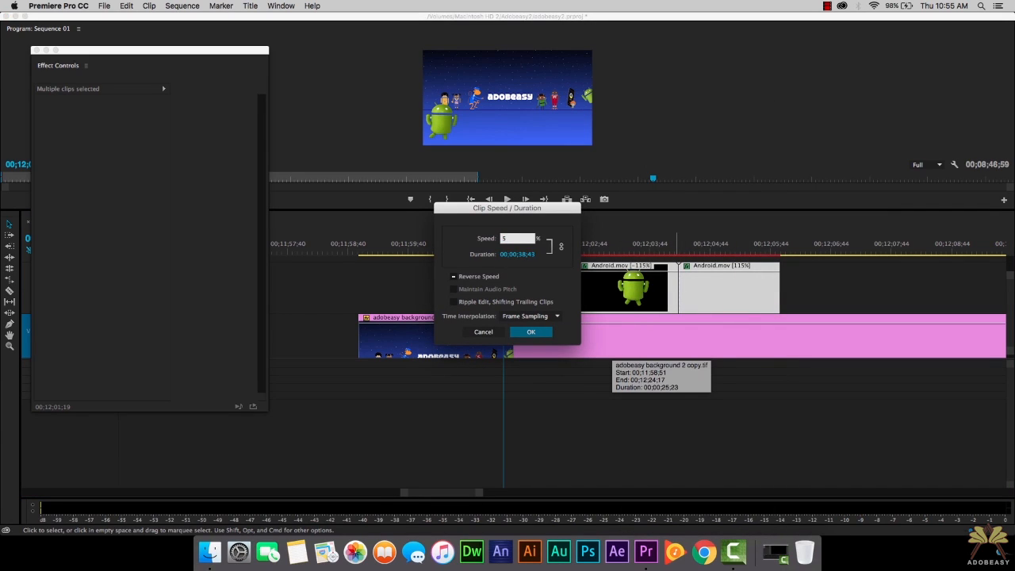
left_click(530, 331)
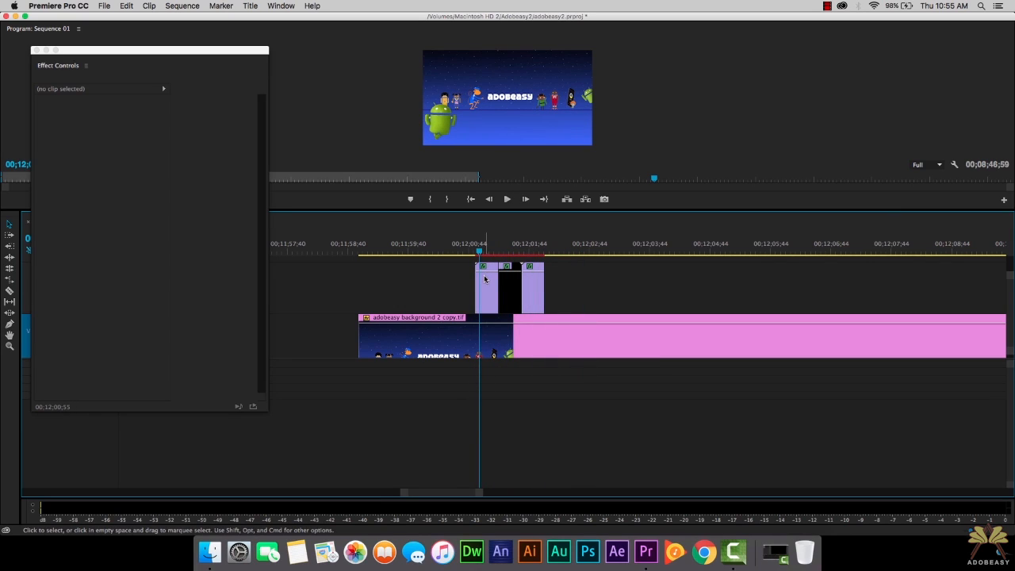
mouse_move(482, 280)
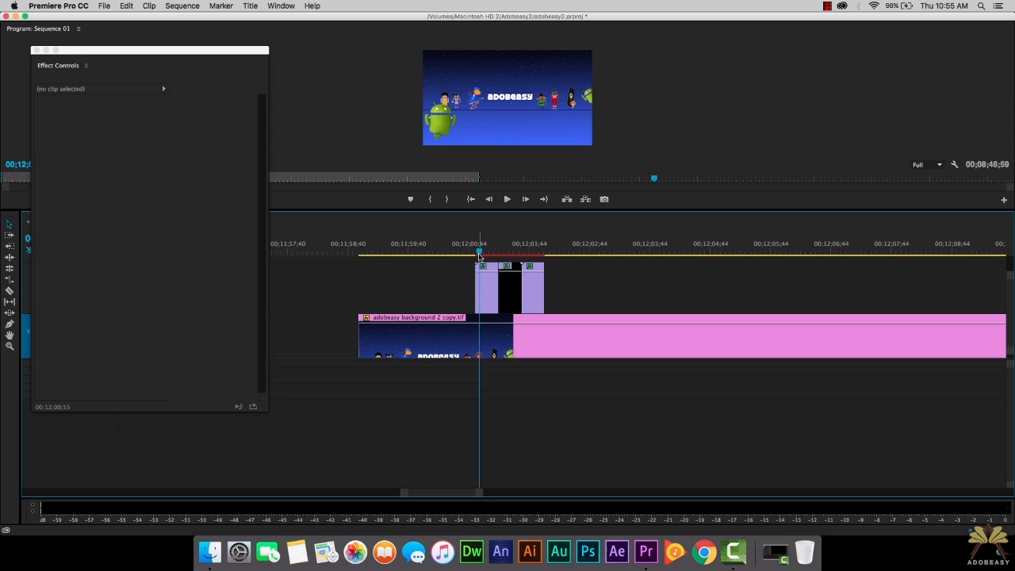
Select a sped-up Android clip and review its Motion and Opacity effect settings
left_click(485, 289)
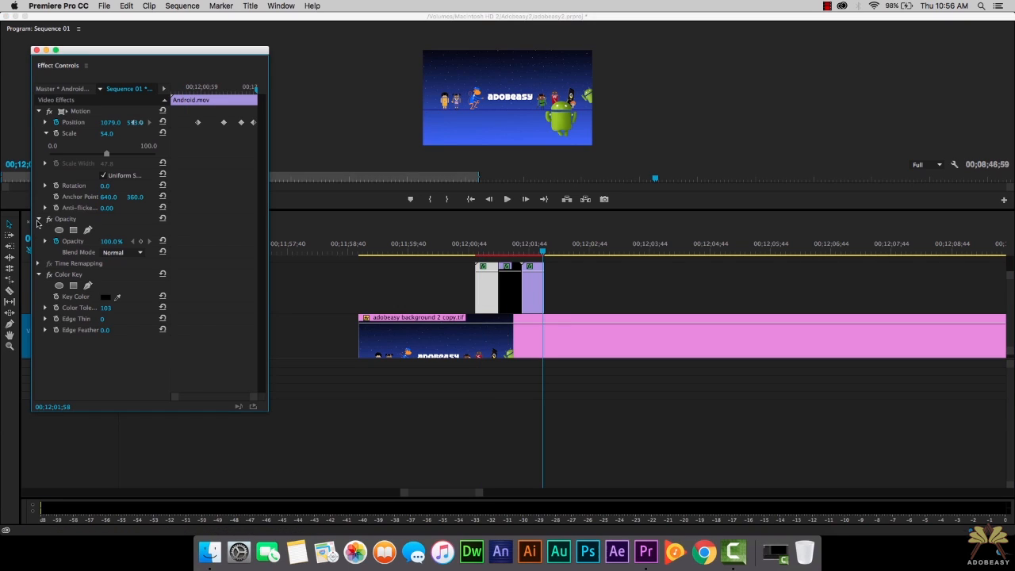
left_click(38, 219)
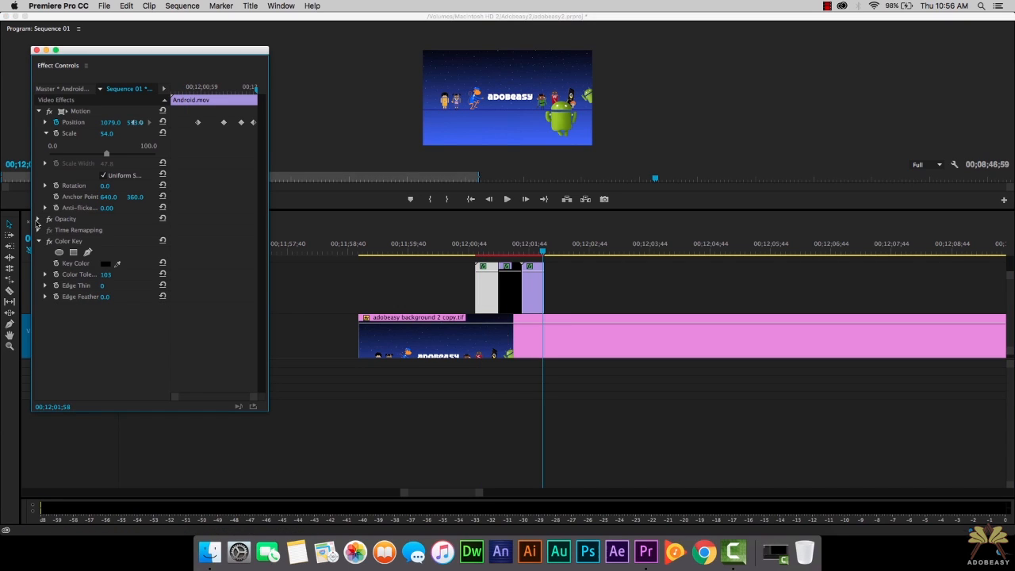